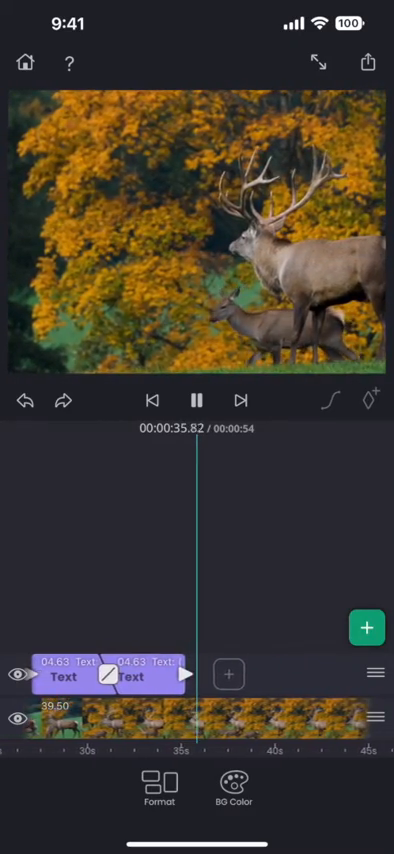
Play from the start through the landscape clip into the deer clip, then select the transition marker between them.
left_click(196, 400)
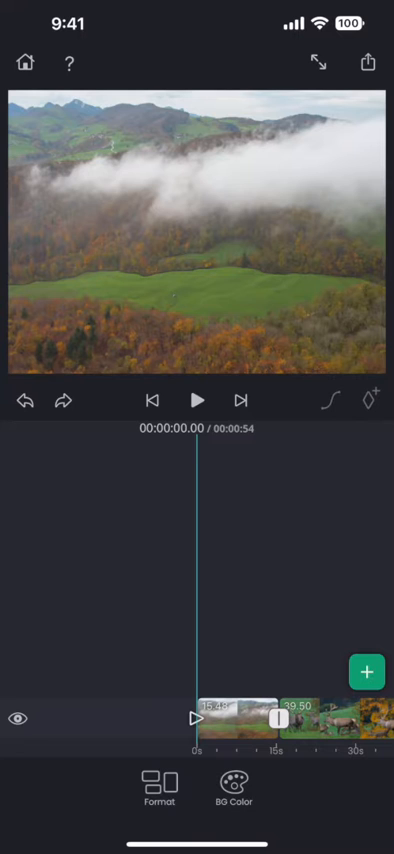
left_click(320, 720)
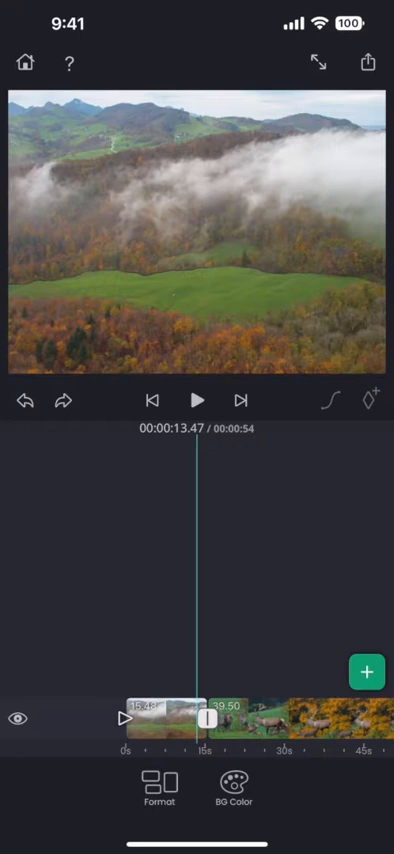
left_click(196, 400)
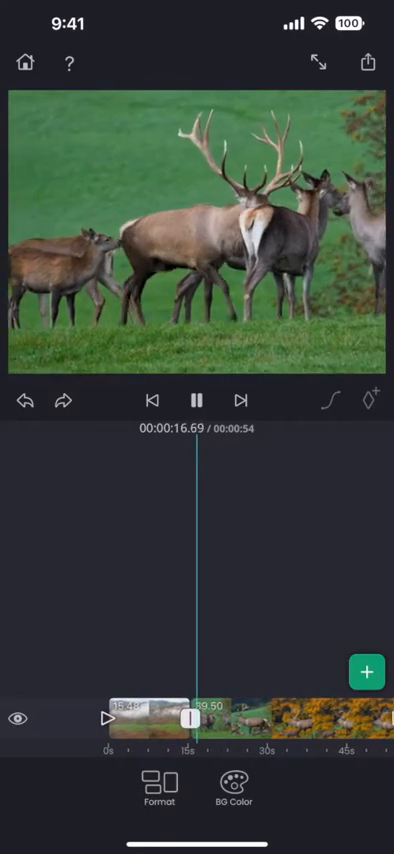
left_click(196, 400)
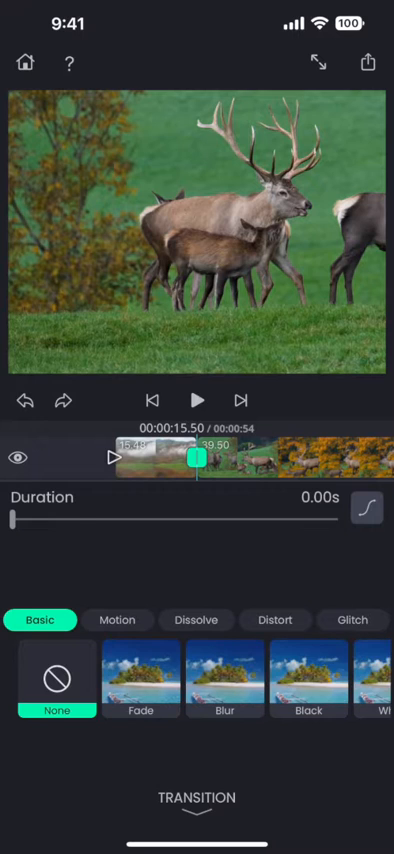
Try Fade, Blur and Black, keep Fade and lengthen it to 2.44 seconds, then preview it.
left_click(140, 680)
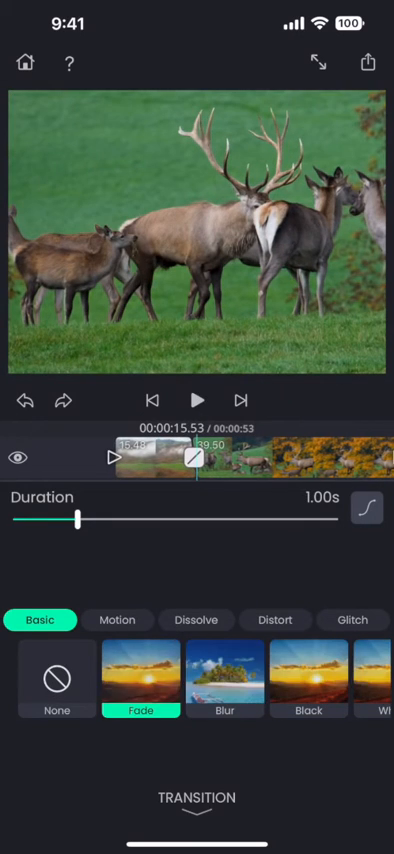
scroll("left", 3)
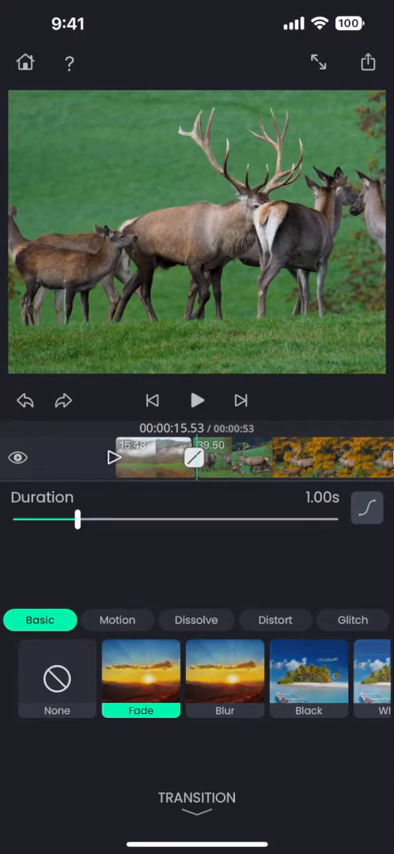
left_click(228, 680)
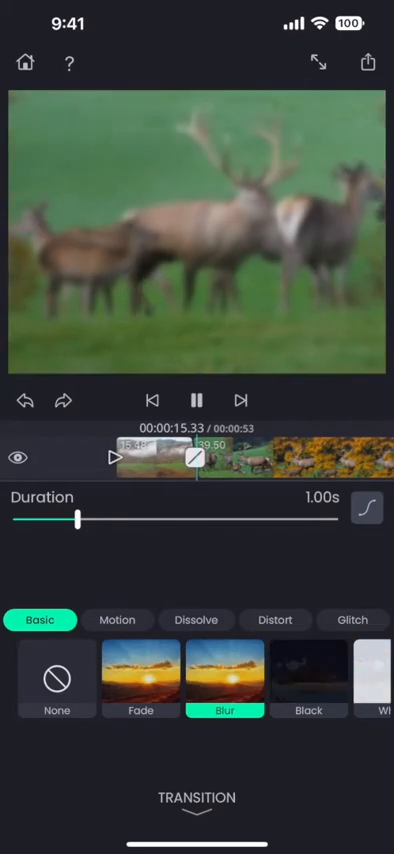
left_click(312, 684)
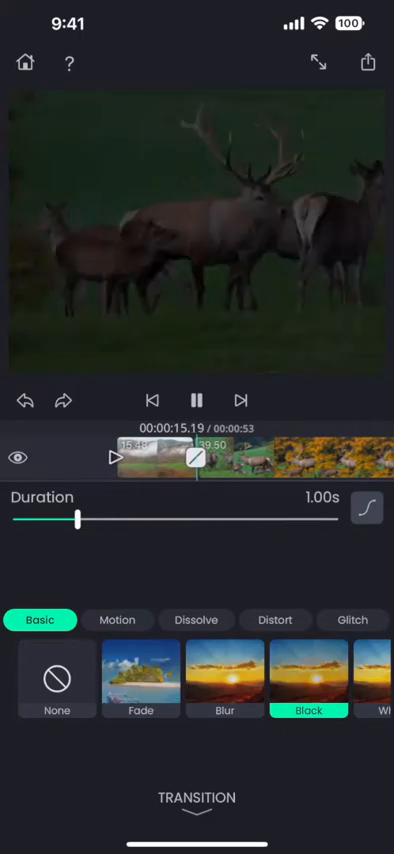
left_click(140, 680)
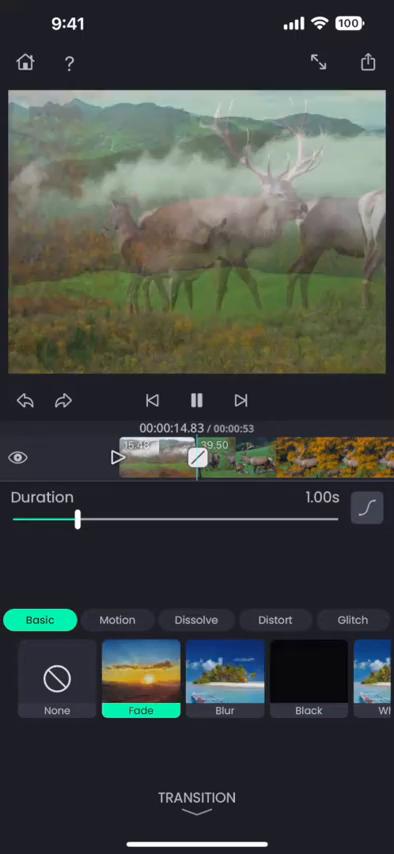
left_click_drag(78, 520, 172, 520)
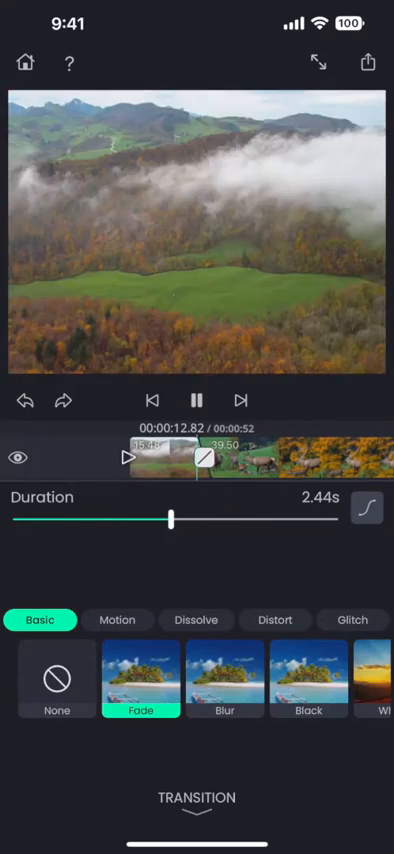
left_click(196, 396)
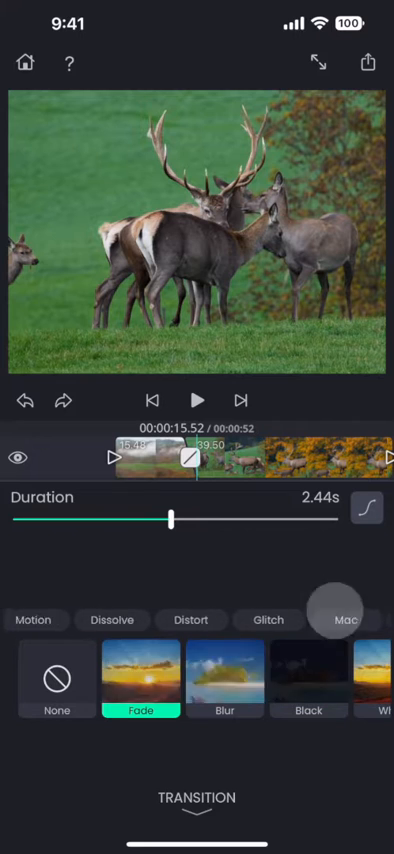
Switch the transition to Motion > Pan Right and preview it.
left_click(348, 620)
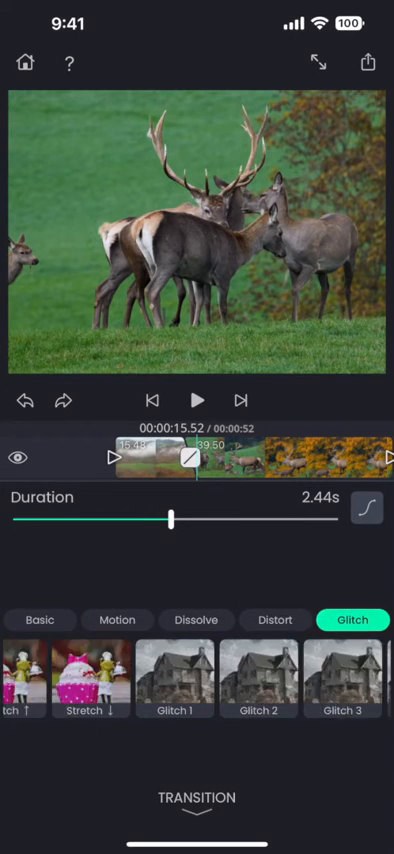
left_click(116, 620)
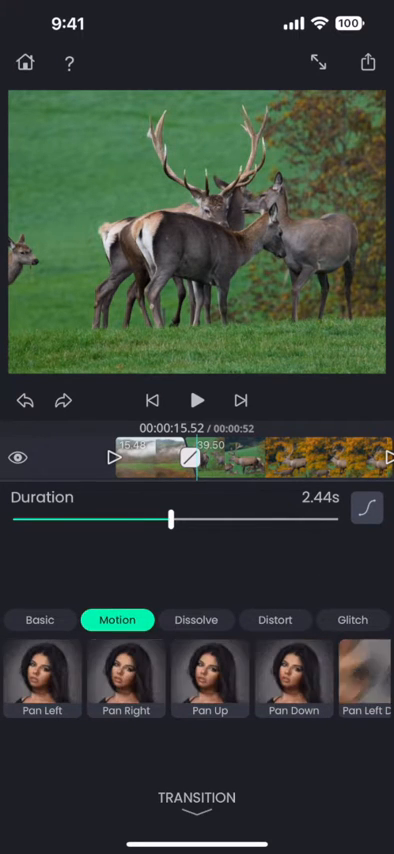
left_click(126, 676)
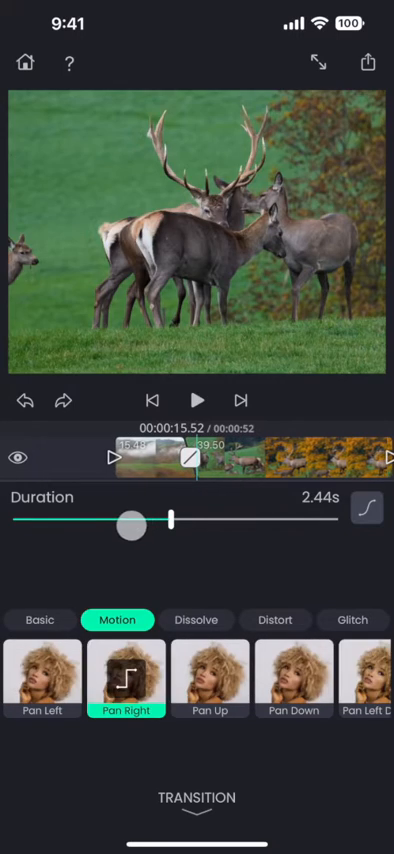
left_click(196, 398)
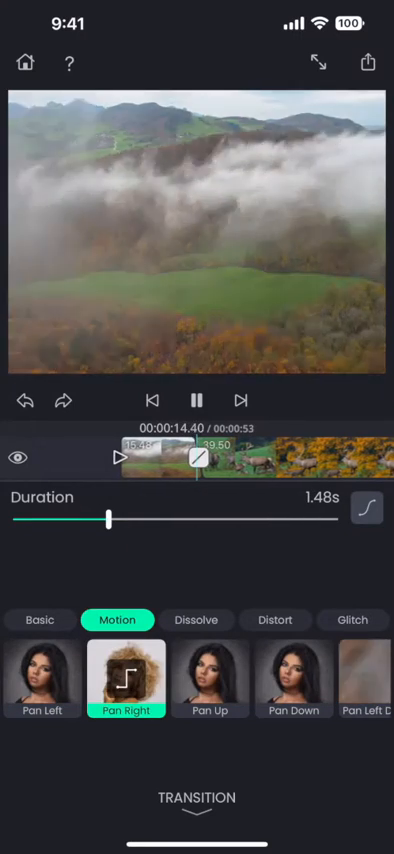
left_click(196, 398)
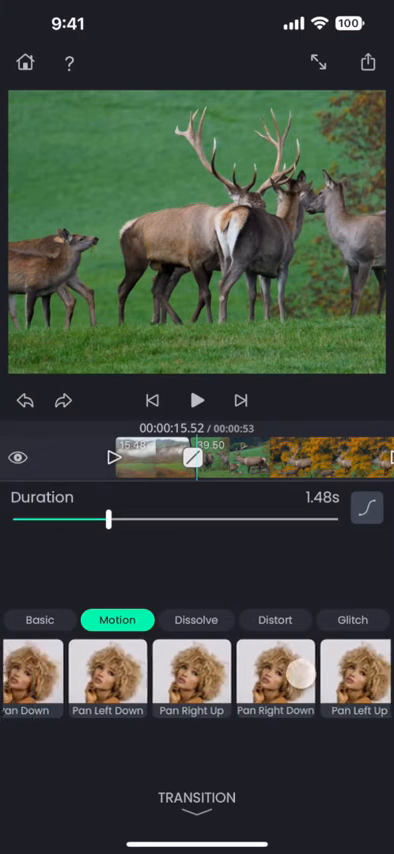
left_click(198, 396)
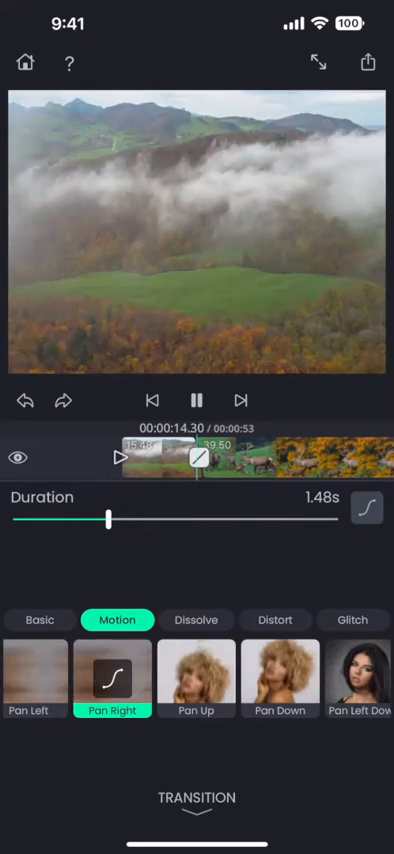
Shorten the Pan Right transition to 0.92 seconds and check the preview.
left_click_drag(104, 520, 116, 520)
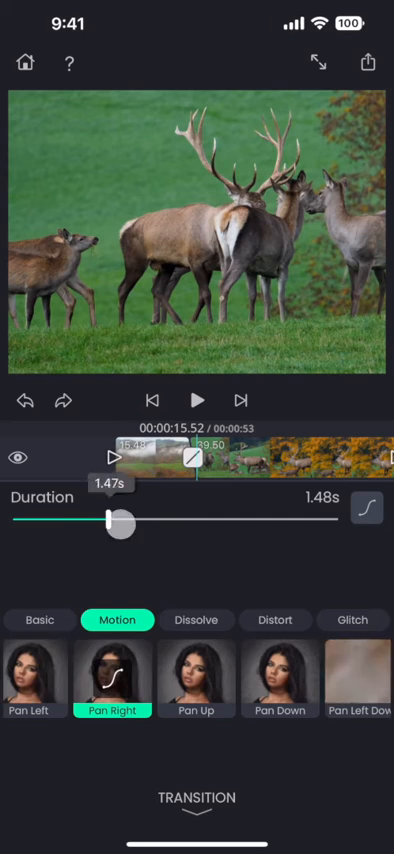
left_click(198, 396)
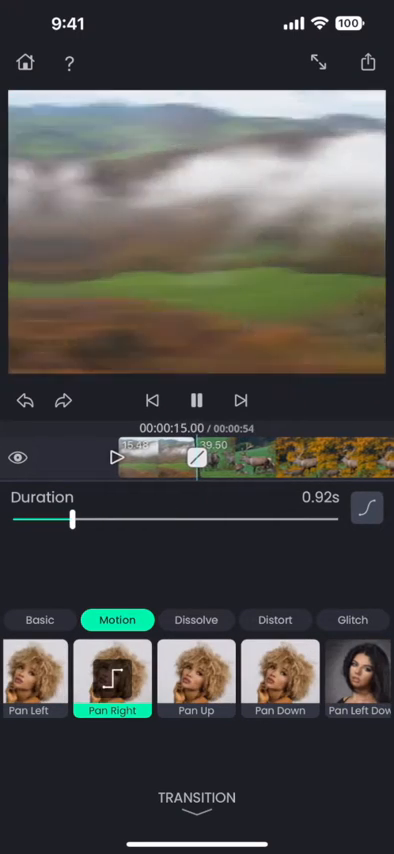
left_click(196, 394)
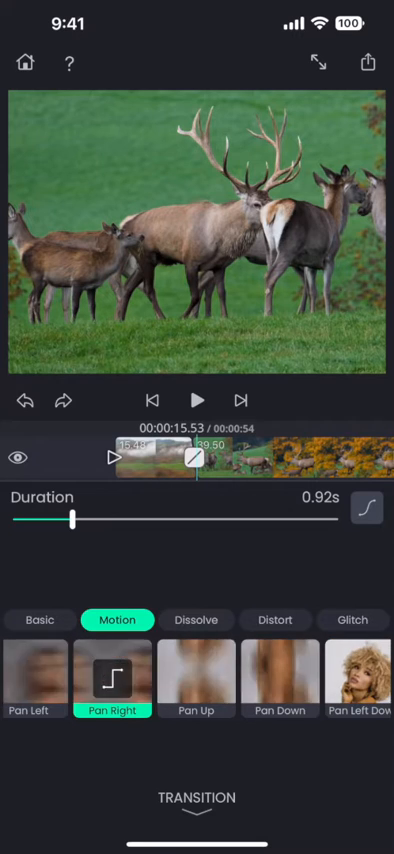
left_click(276, 620)
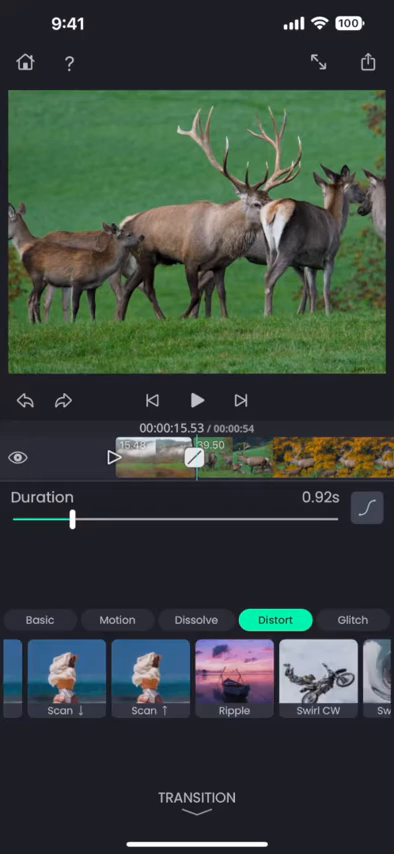
Apply the Ripple distortion transition, preview it twice and return to the timeline.
scroll("left", 3)
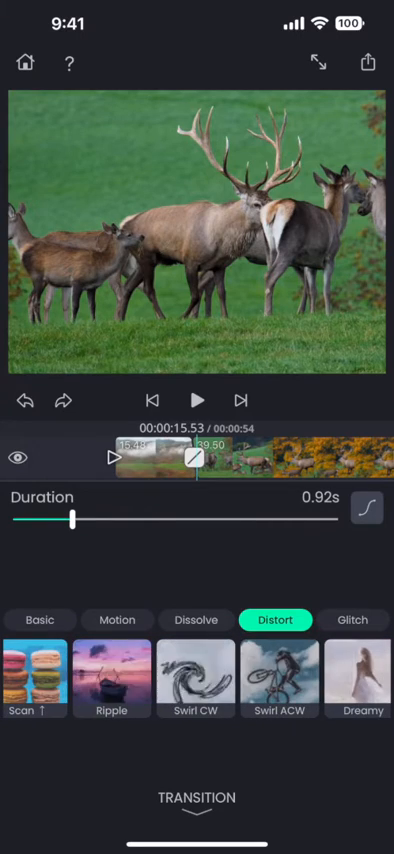
left_click(112, 678)
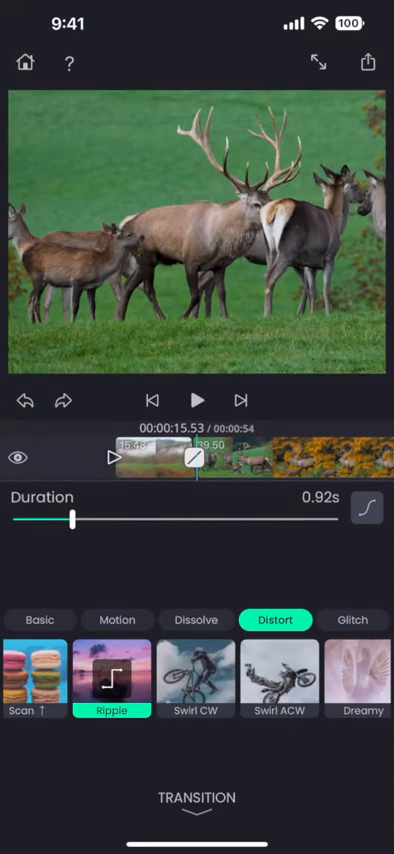
left_click(196, 396)
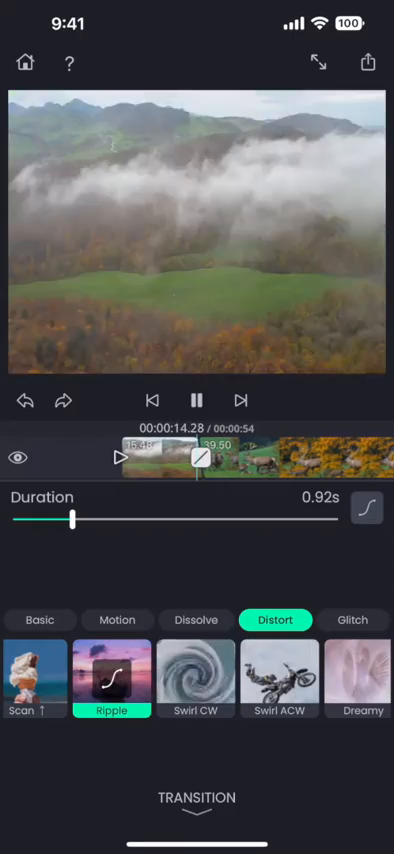
left_click(196, 396)
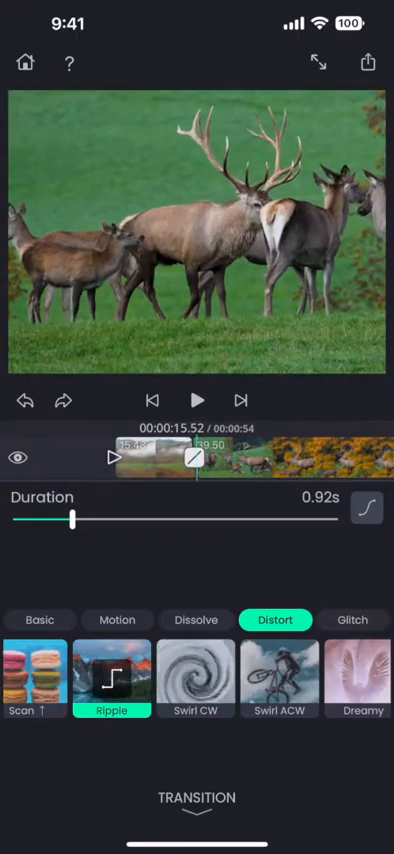
left_click(196, 396)
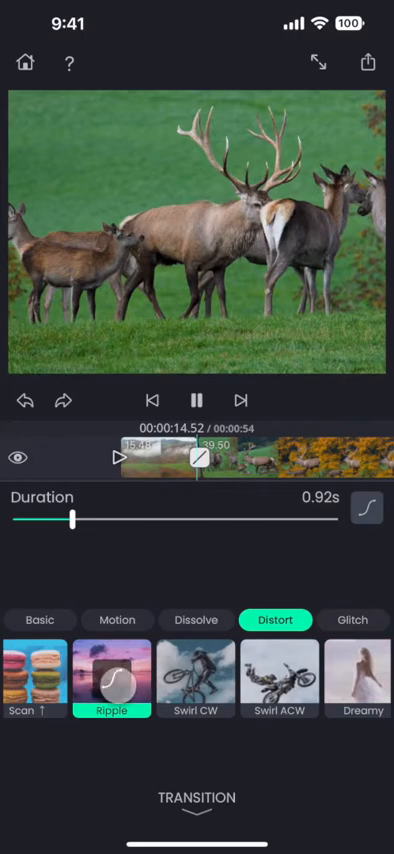
left_click(196, 392)
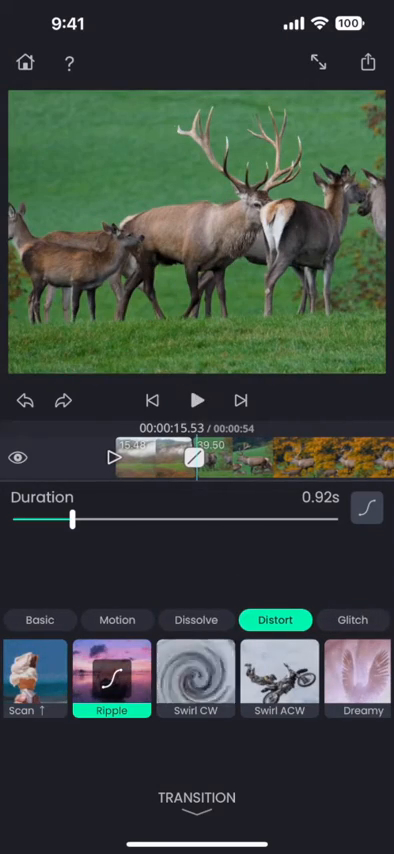
left_click(40, 620)
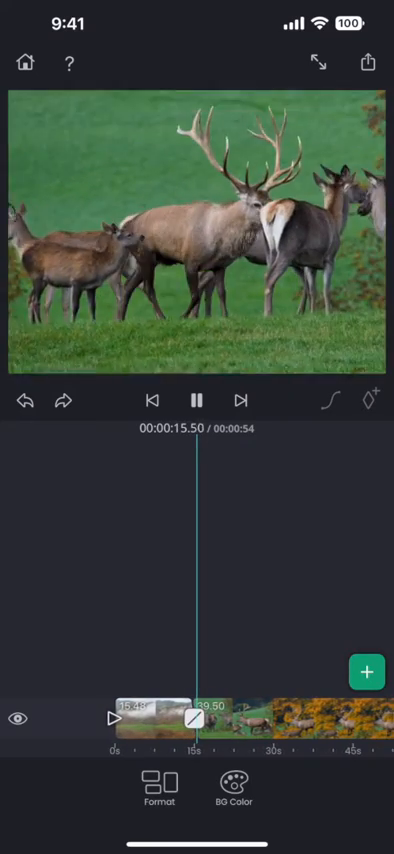
Pause on the later deer clip and bring up the add-layer menu.
left_click(196, 400)
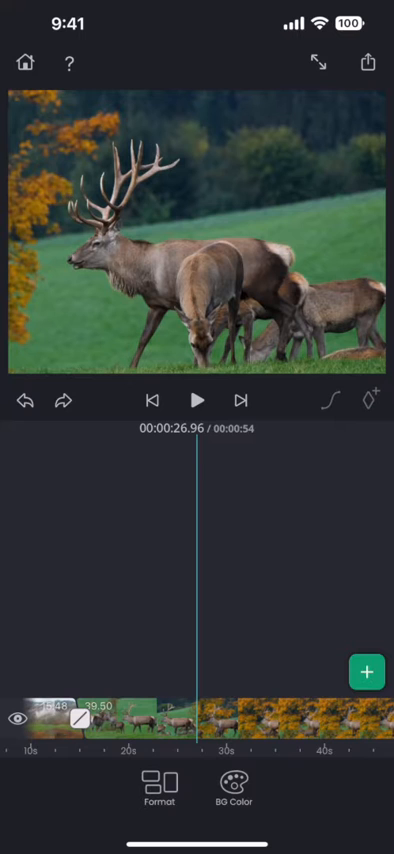
left_click(368, 672)
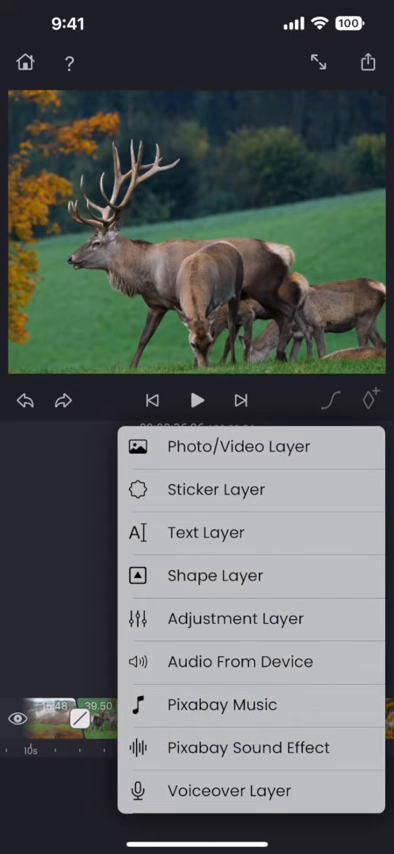
Add two adjacent Text layers on a new track over the deer footage.
left_click(204, 532)
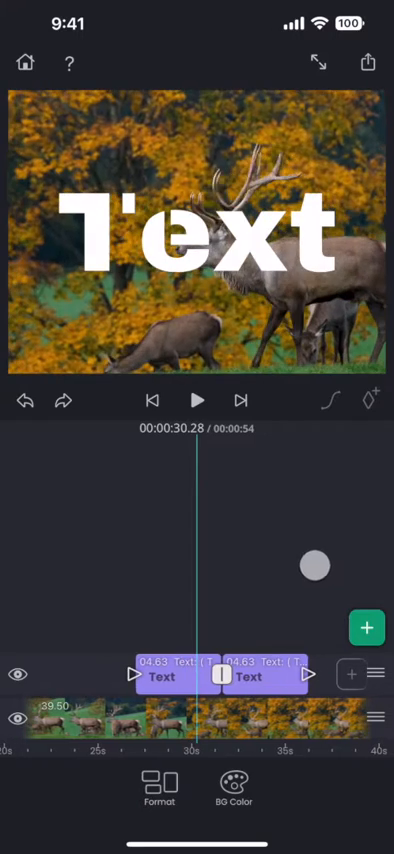
left_click(164, 678)
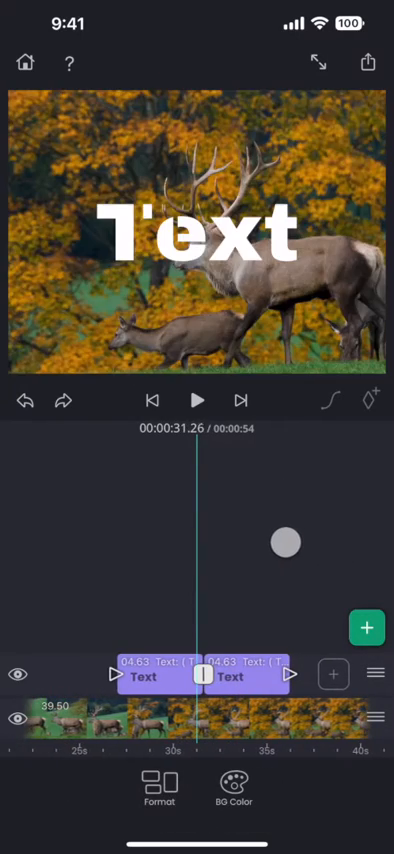
Join the two text clips with a Pan Left motion transition and preview the handover.
left_click(196, 676)
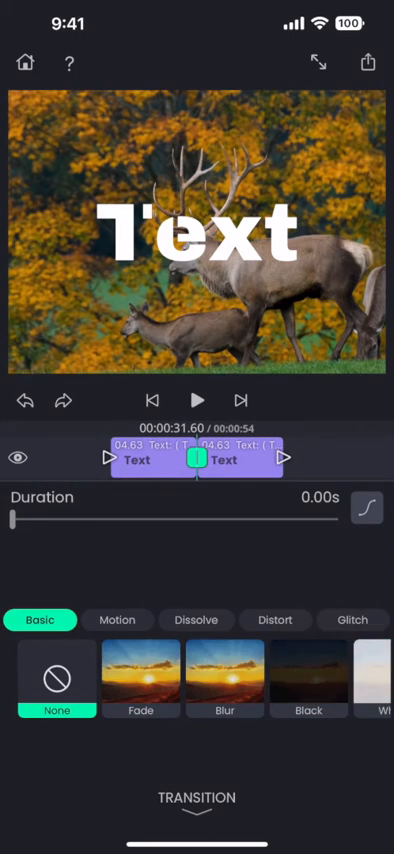
left_click(116, 620)
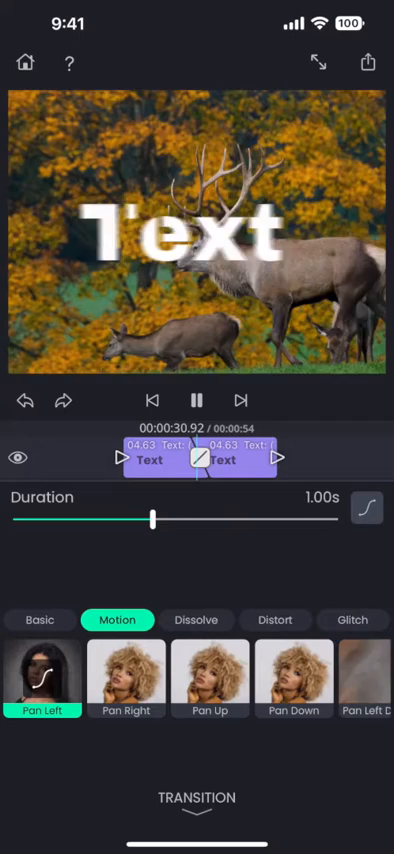
left_click(196, 396)
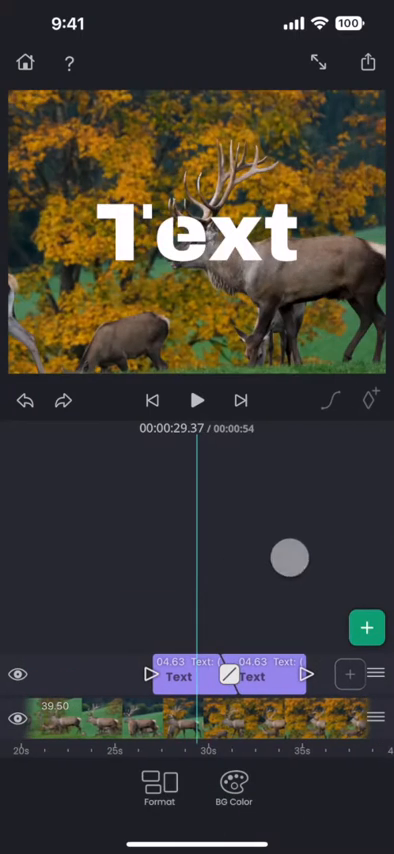
left_click(196, 400)
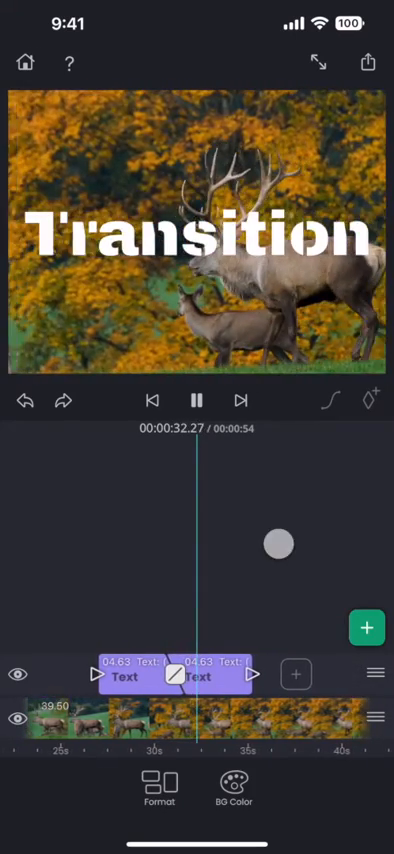
left_click(196, 400)
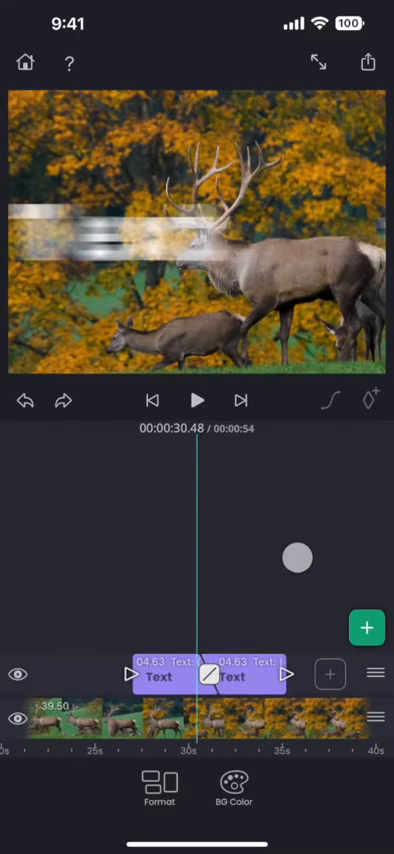
left_click(196, 680)
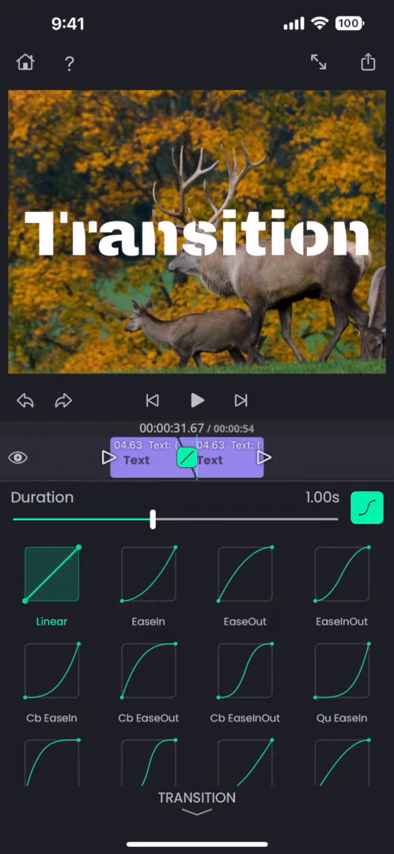
Set the Pan Left text transition's easing curve to Cb EaseInOut.
left_click(148, 584)
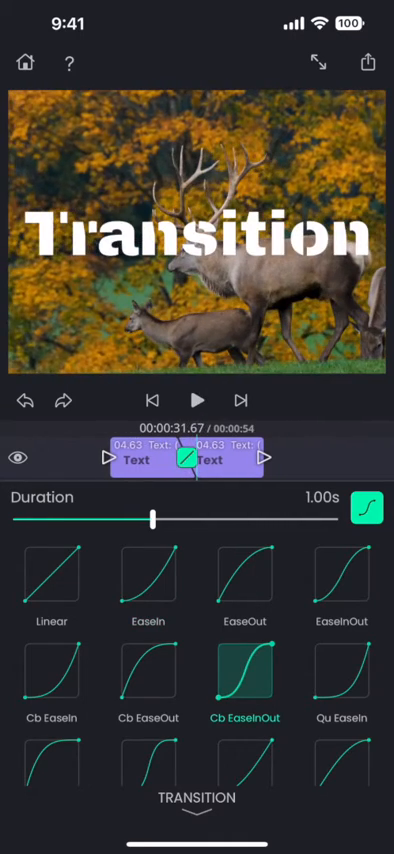
scroll("down", 3)
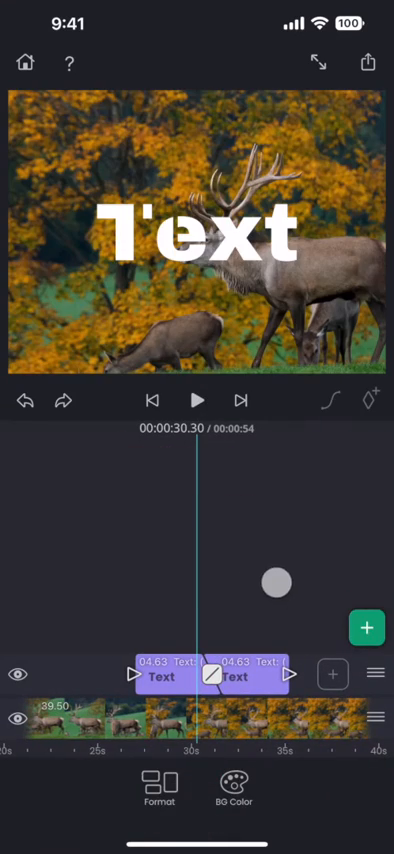
left_click(196, 400)
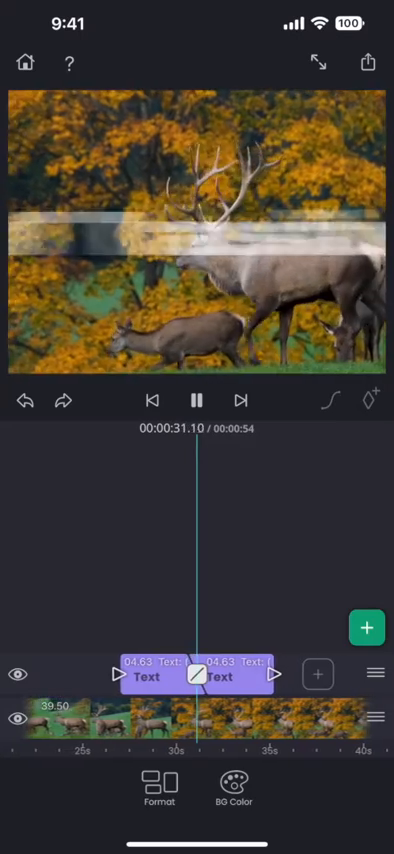
left_click(196, 400)
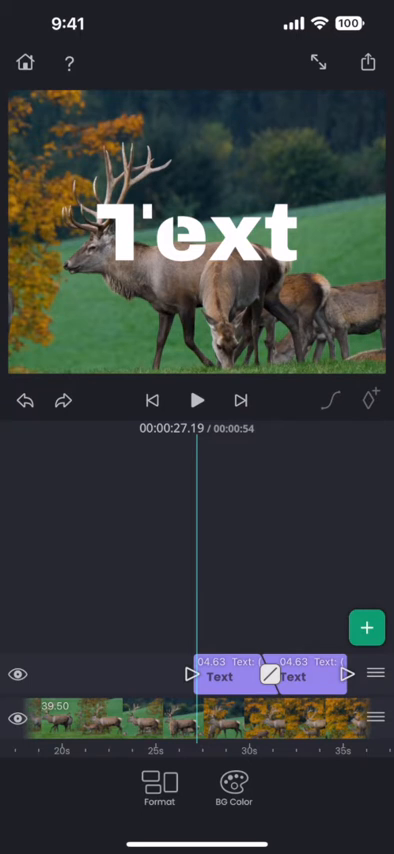
Give the first text clip a Push Up entrance transition of about 1.3 seconds.
left_click(272, 672)
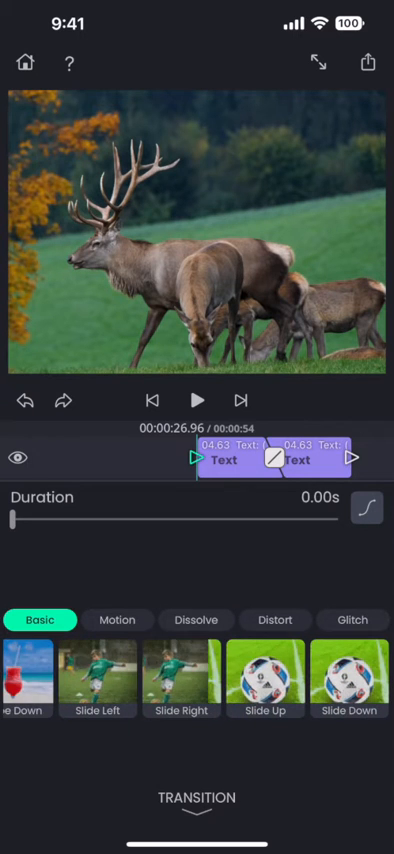
scroll("left", 3)
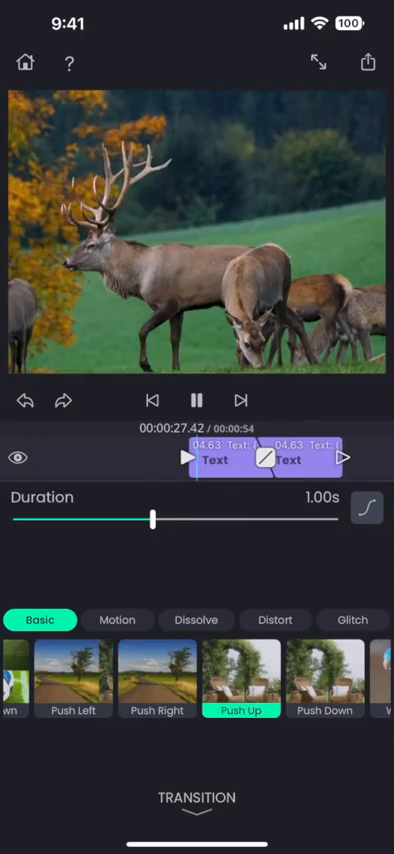
left_click_drag(152, 520, 198, 520)
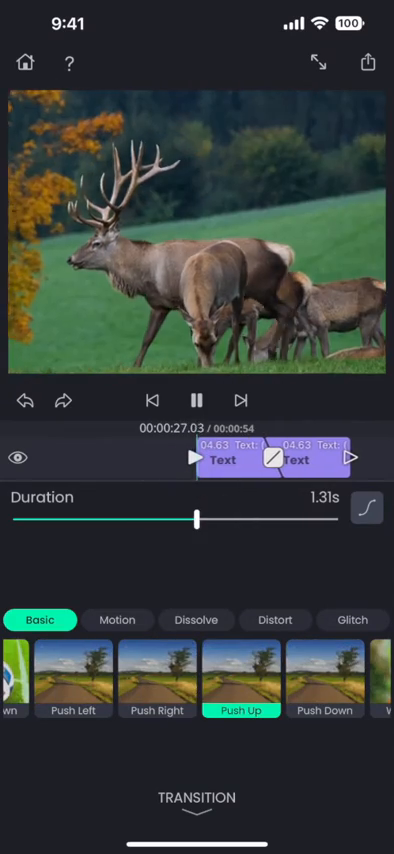
left_click(196, 394)
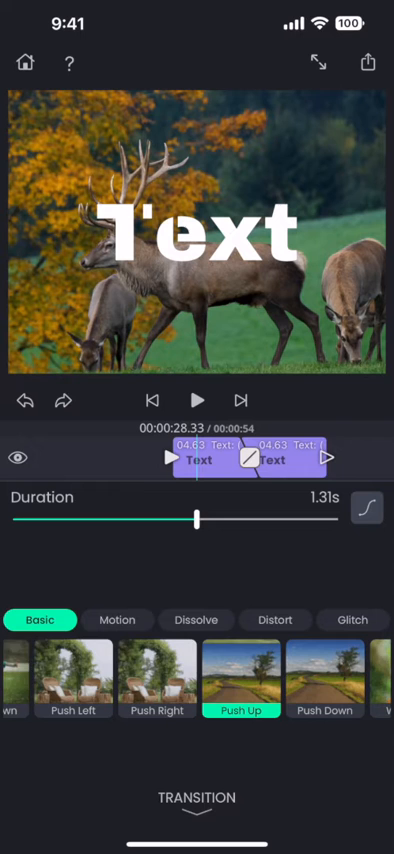
Apply El EaseOut4 easing, shorten the entrance to about 0.96 seconds and close the panel.
left_click(368, 508)
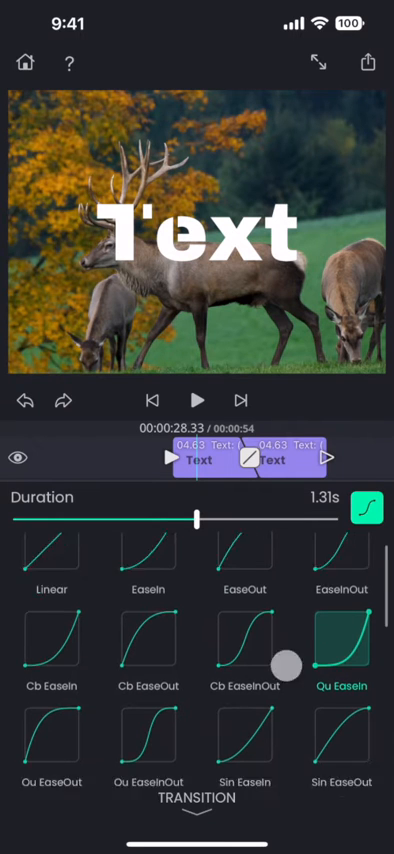
scroll("down", 3)
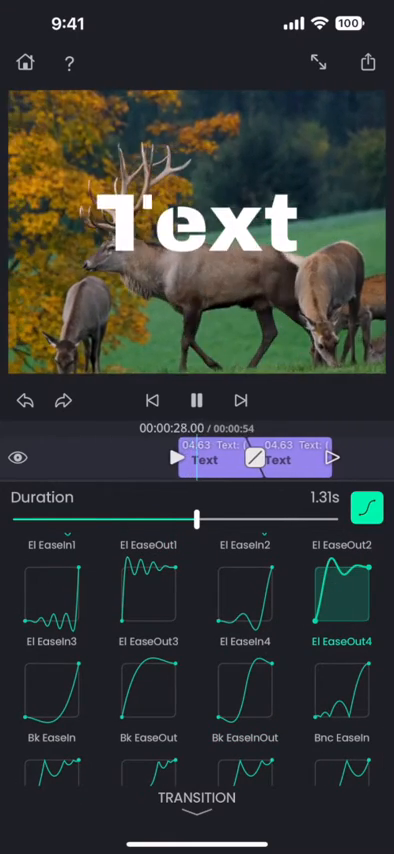
left_click_drag(200, 520, 150, 520)
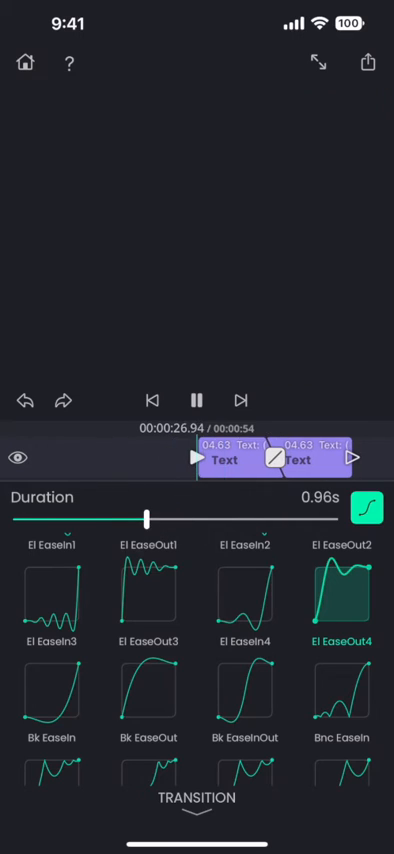
left_click(196, 392)
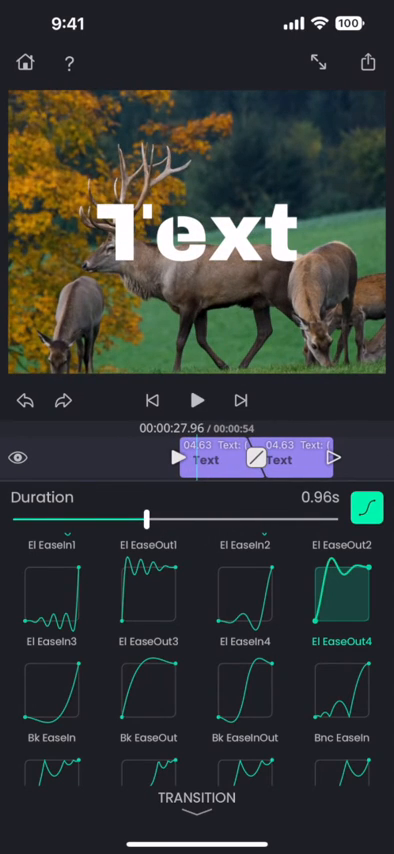
left_click(196, 400)
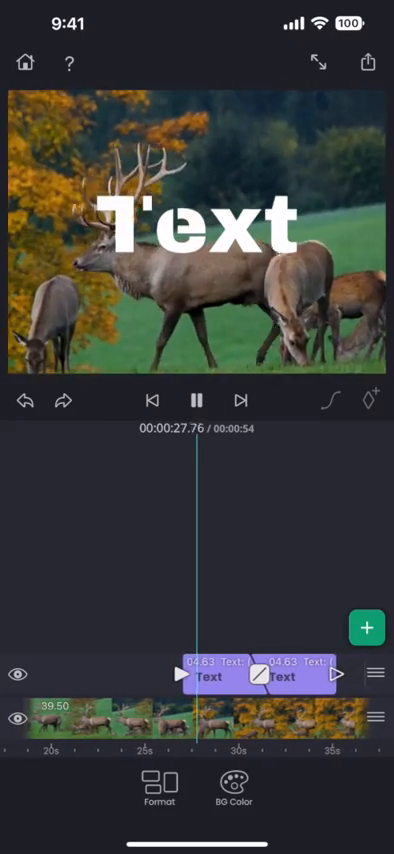
left_click(196, 400)
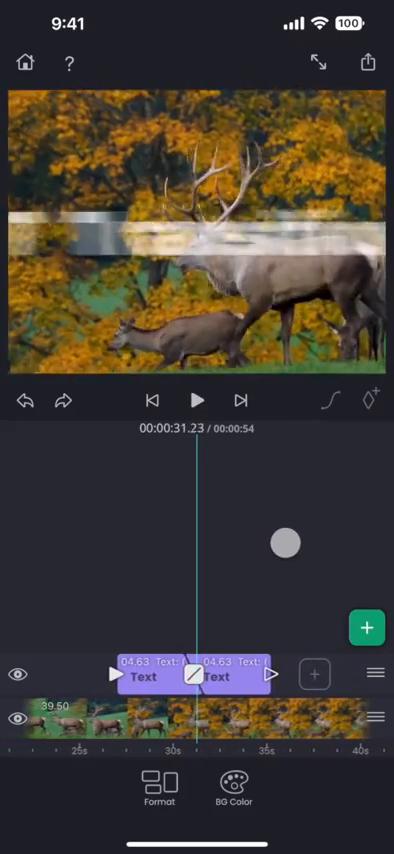
left_click(196, 400)
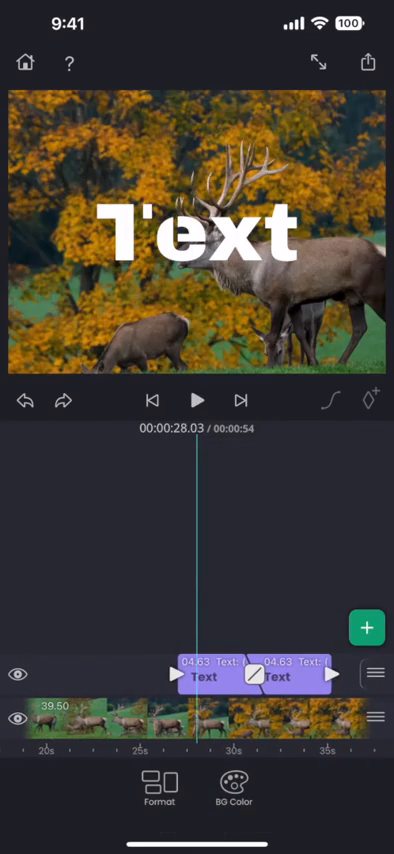
left_click(196, 400)
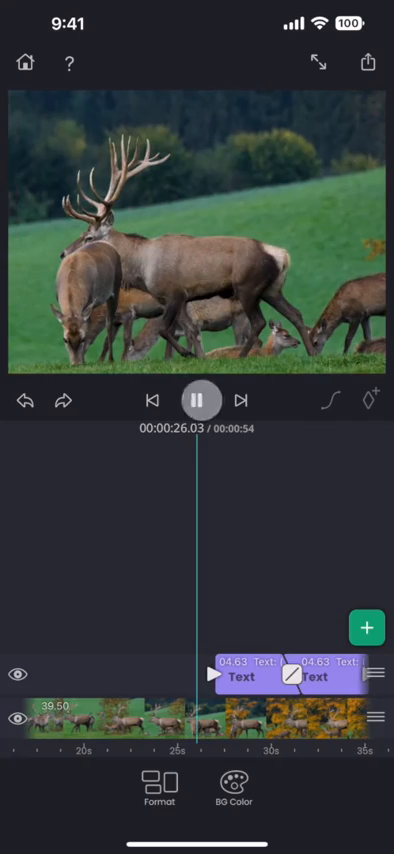
left_click(196, 400)
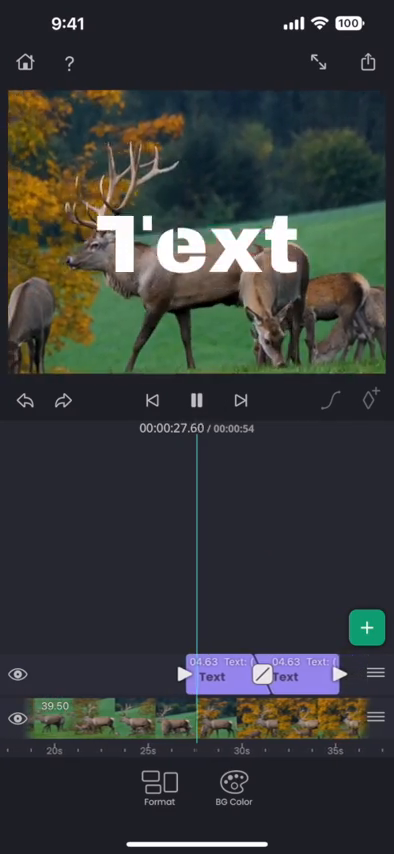